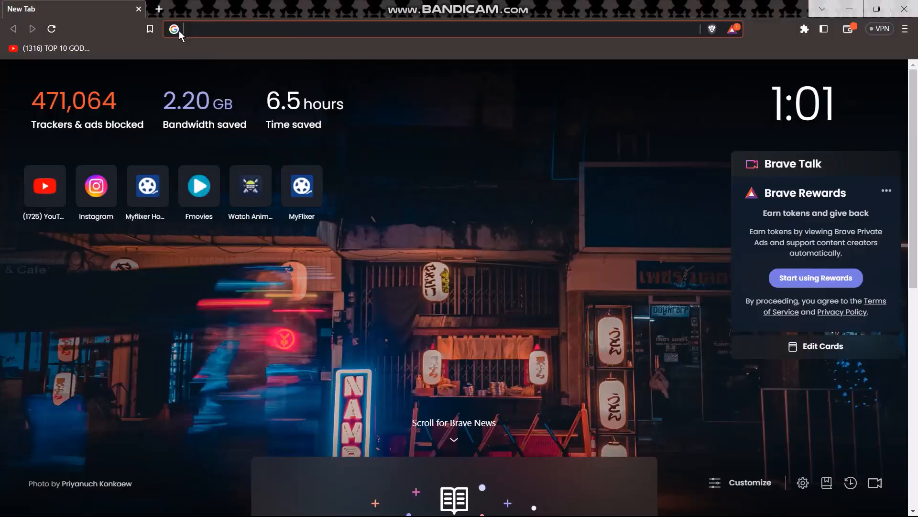
Load the EA Help site at help.ea.com in the new tab
{"action": "type", "text": "hek"}
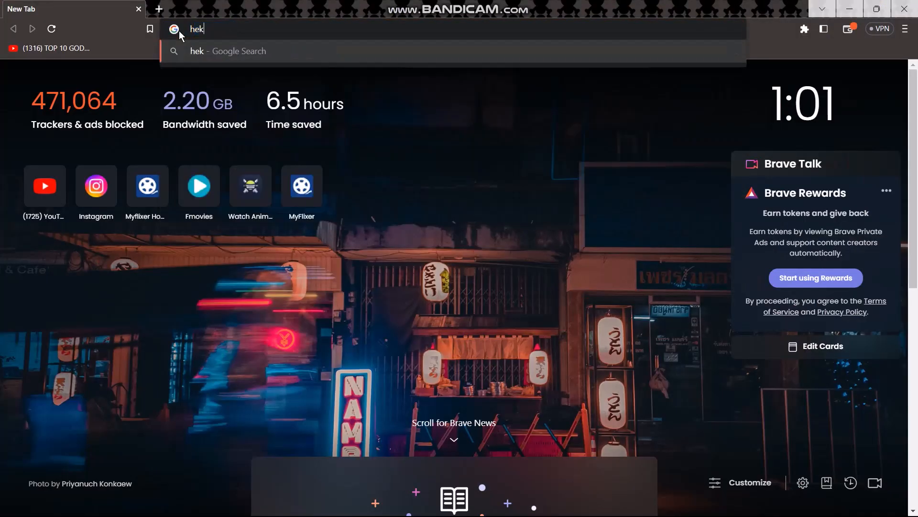
{"action": "type", "text": "help.ea.com/en/"}
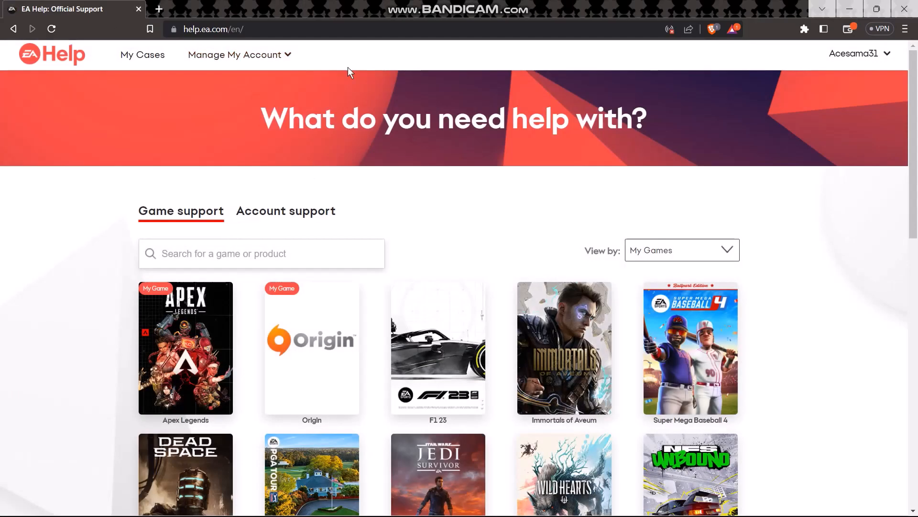
{"action": "mouse_move", "coordinate": [534, 193]}
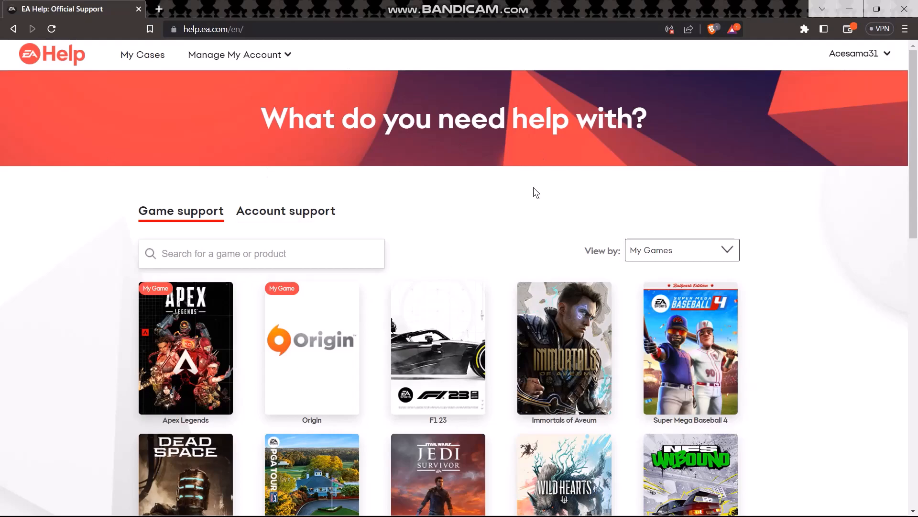
Open Account Security from EA Help's Manage My Account menu
{"action": "scroll", "scroll_direction": "down", "scroll_amount": 3}
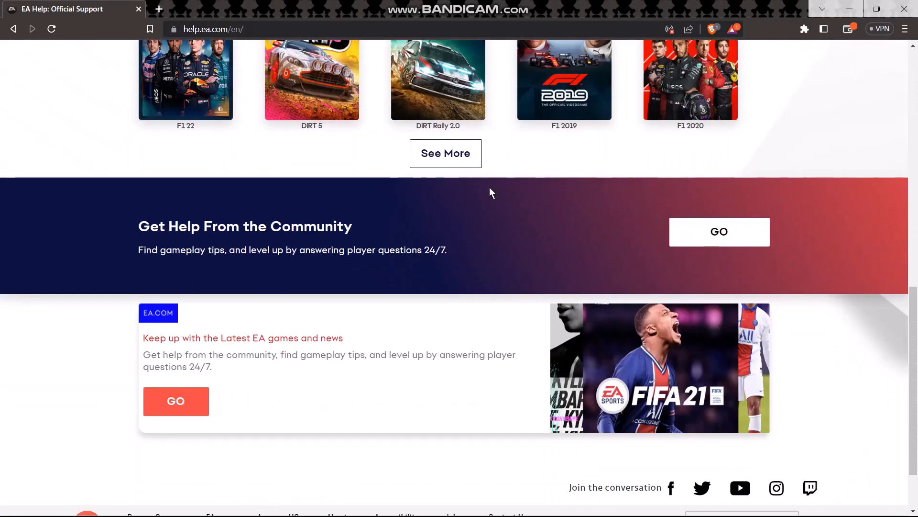
{"action": "scroll", "scroll_direction": "up", "scroll_amount": 3}
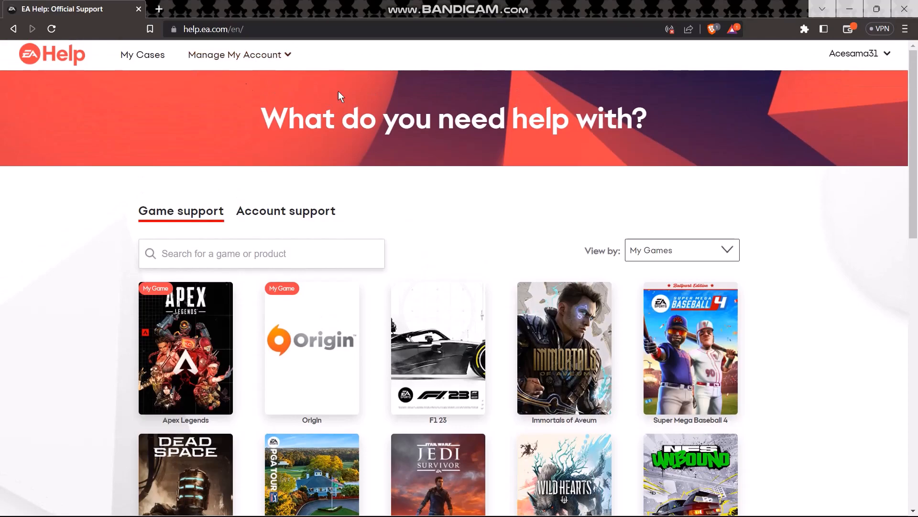
{"action": "left_click", "coordinate": [234, 55]}
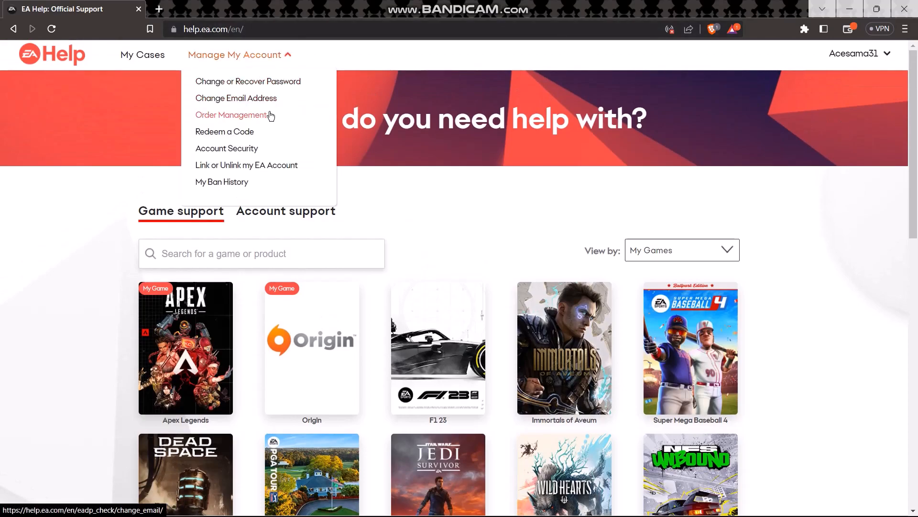
{"action": "mouse_move", "coordinate": [226, 148]}
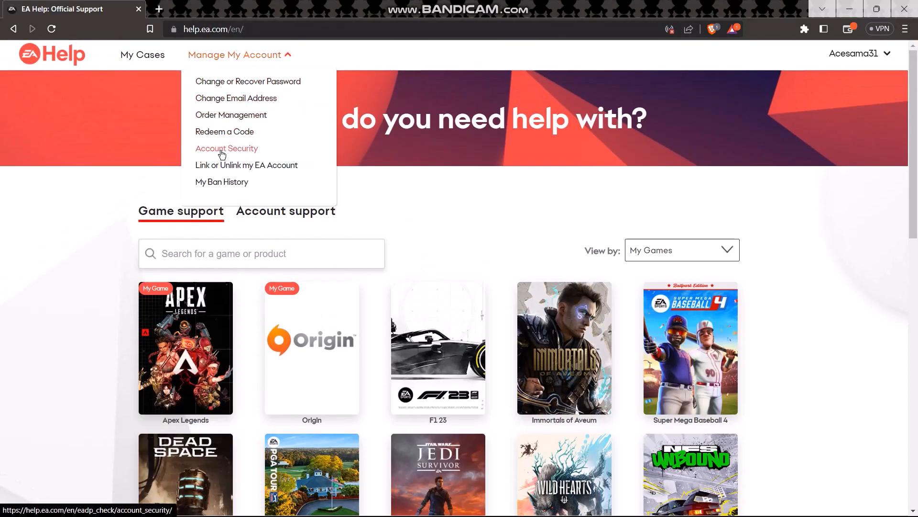
{"action": "left_click", "coordinate": [227, 148]}
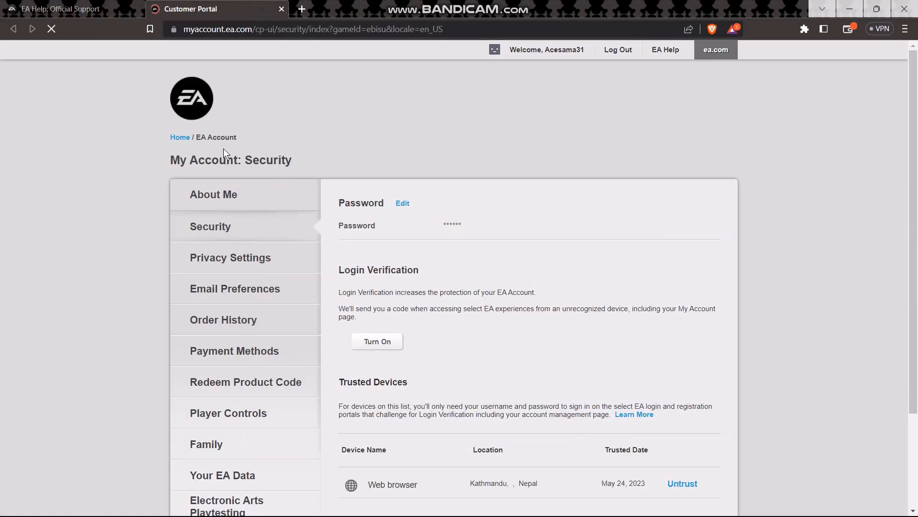
Move from the Security page to Privacy Settings and browse its options
{"action": "scroll", "scroll_direction": "down", "scroll_amount": 3}
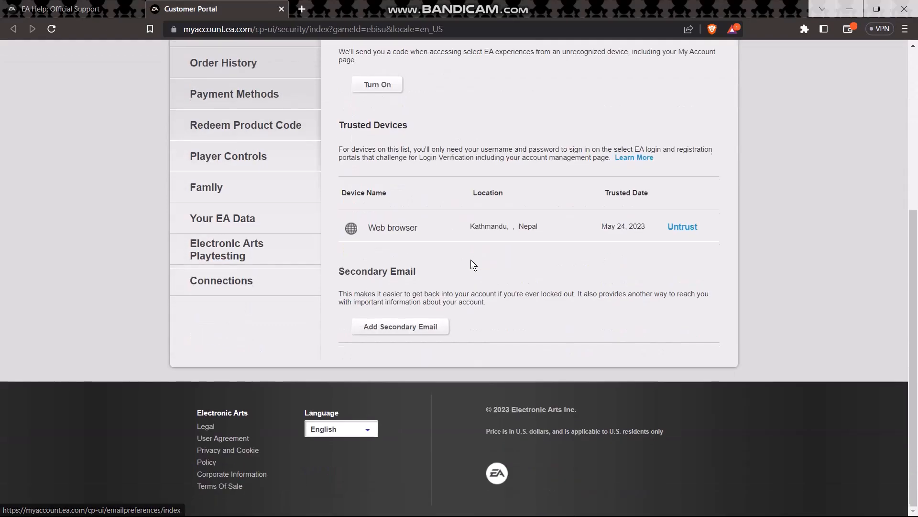
{"action": "mouse_move", "coordinate": [315, 239]}
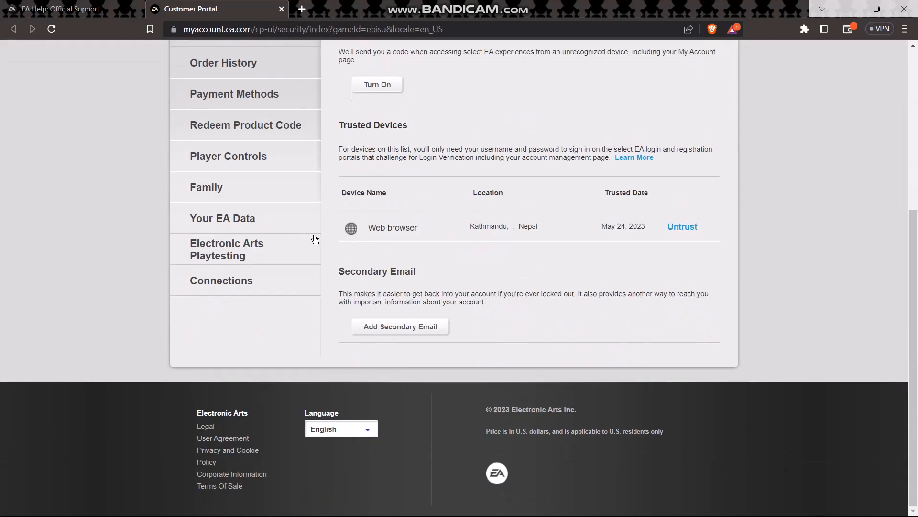
{"action": "scroll", "scroll_direction": "up", "scroll_amount": 3}
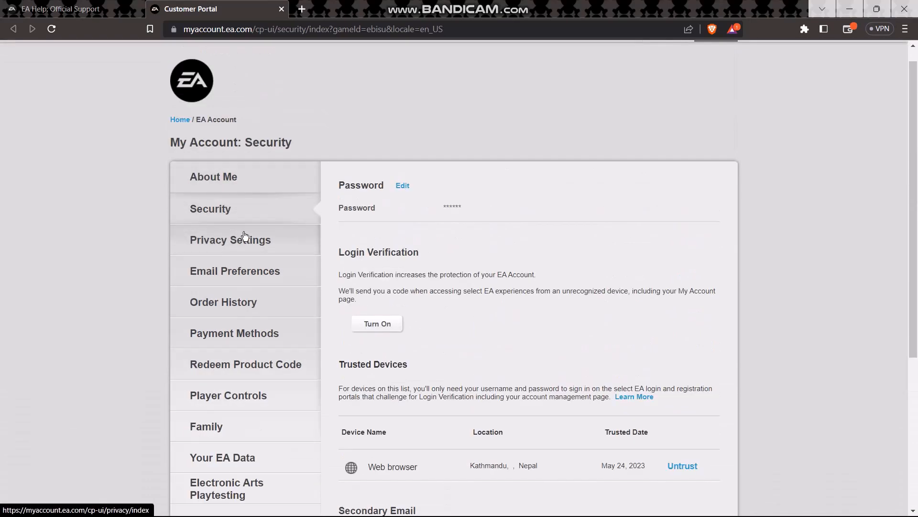
{"action": "left_click", "coordinate": [230, 239]}
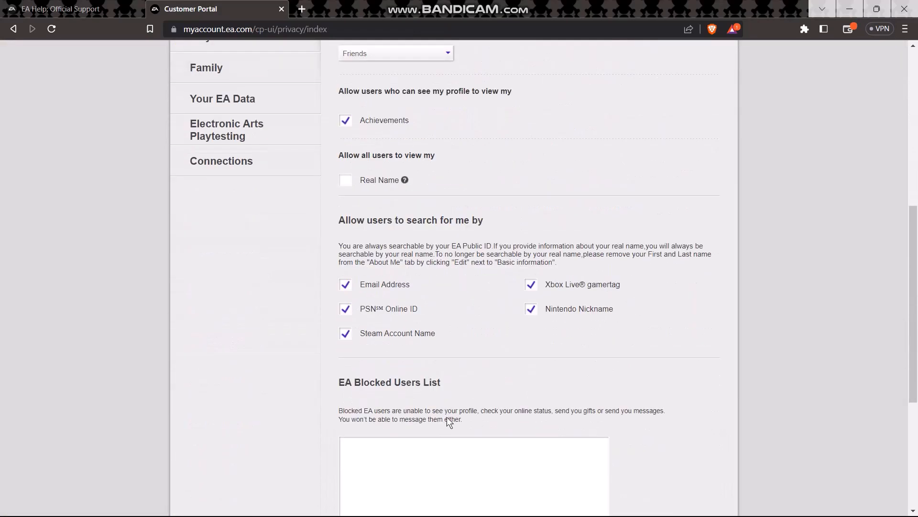
{"action": "scroll", "scroll_direction": "up", "scroll_amount": 3}
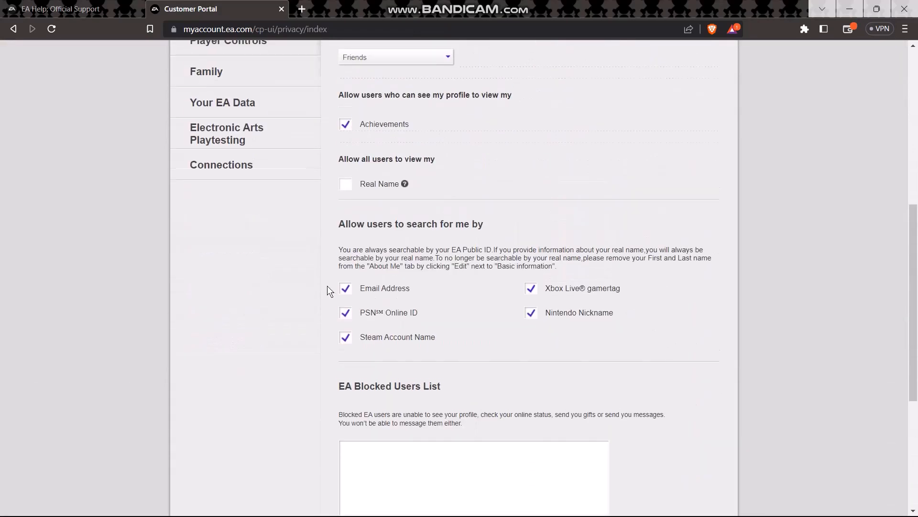
{"action": "scroll", "scroll_direction": "up", "scroll_amount": 3}
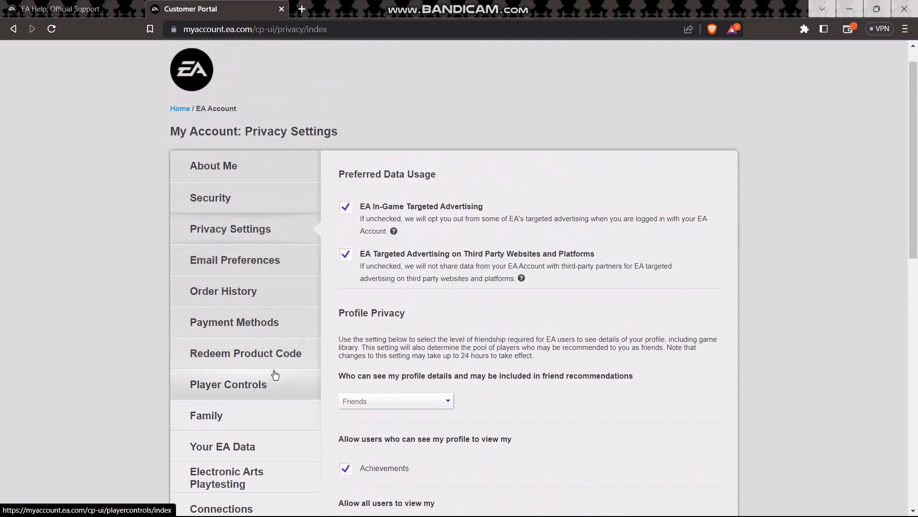
{"action": "mouse_move", "coordinate": [281, 23]}
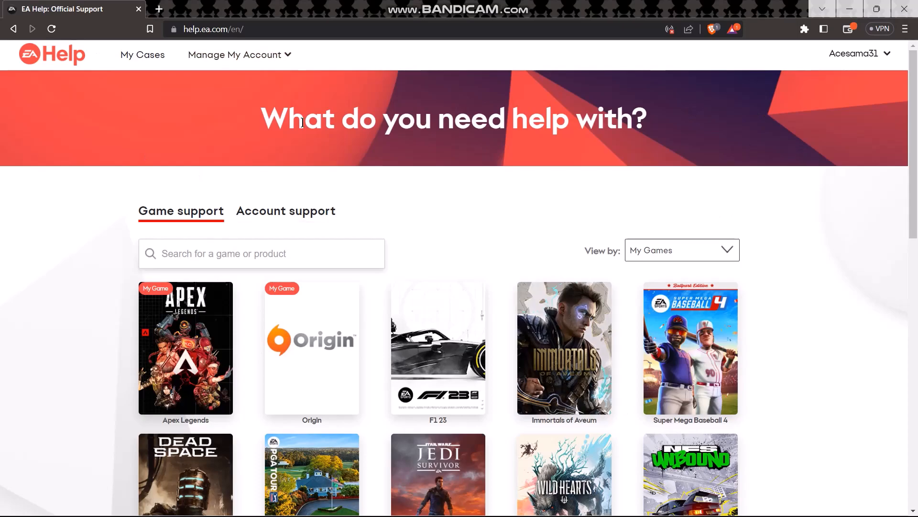
{"action": "mouse_move", "coordinate": [492, 205]}
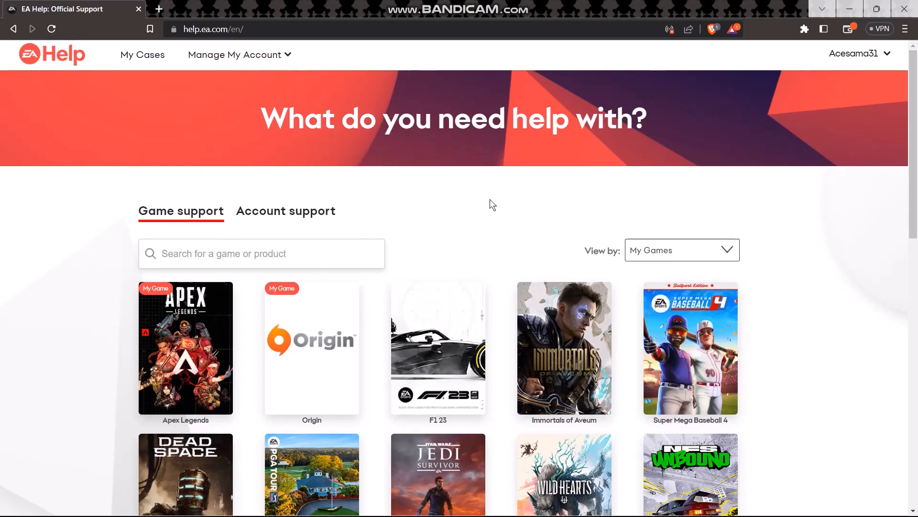
Open EA Answers HQ via GO under Get Help From the Community
{"action": "scroll", "scroll_direction": "down", "scroll_amount": 3}
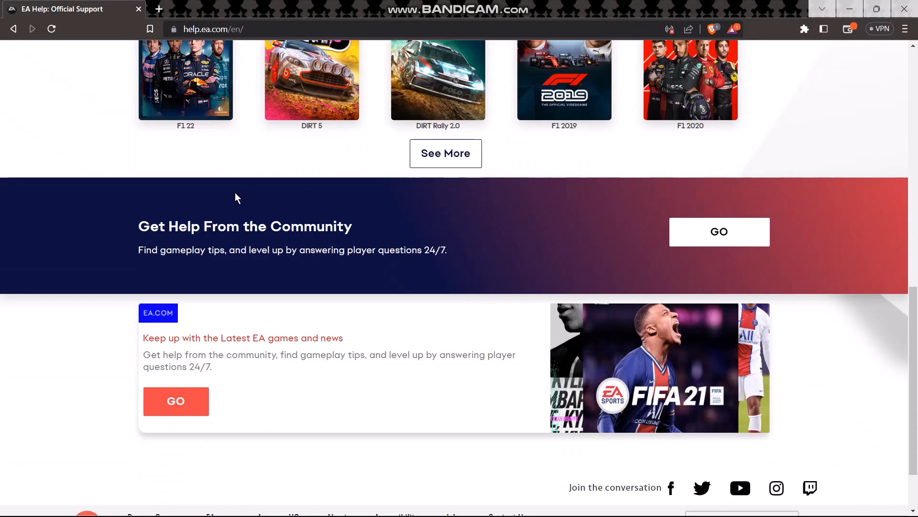
{"action": "mouse_move", "coordinate": [156, 211]}
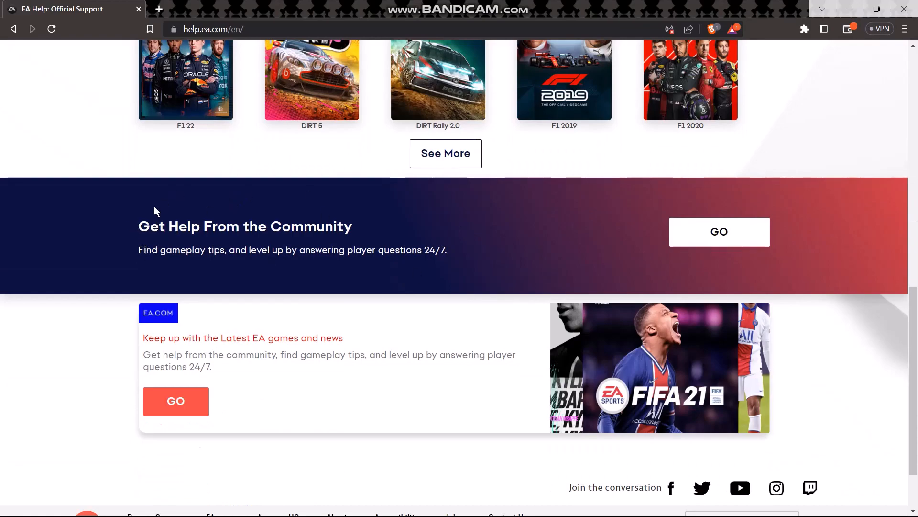
{"action": "mouse_move", "coordinate": [137, 231]}
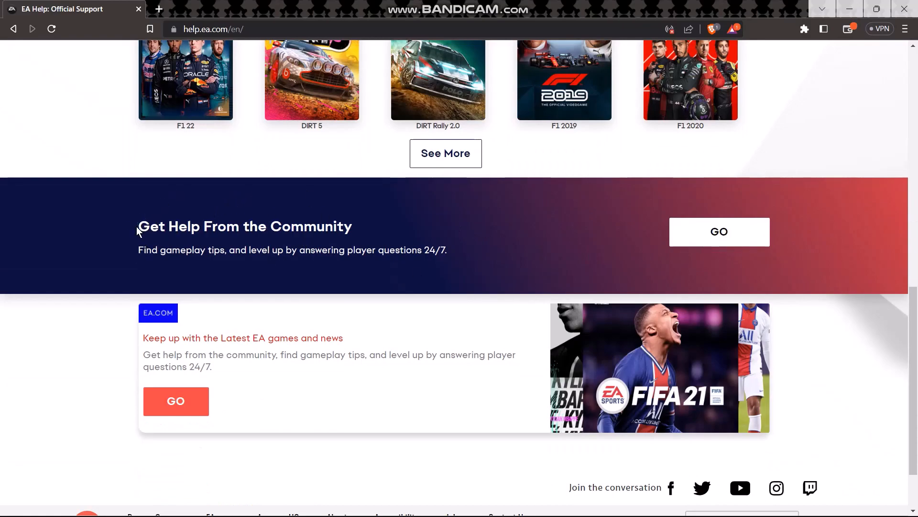
{"action": "mouse_move", "coordinate": [168, 232]}
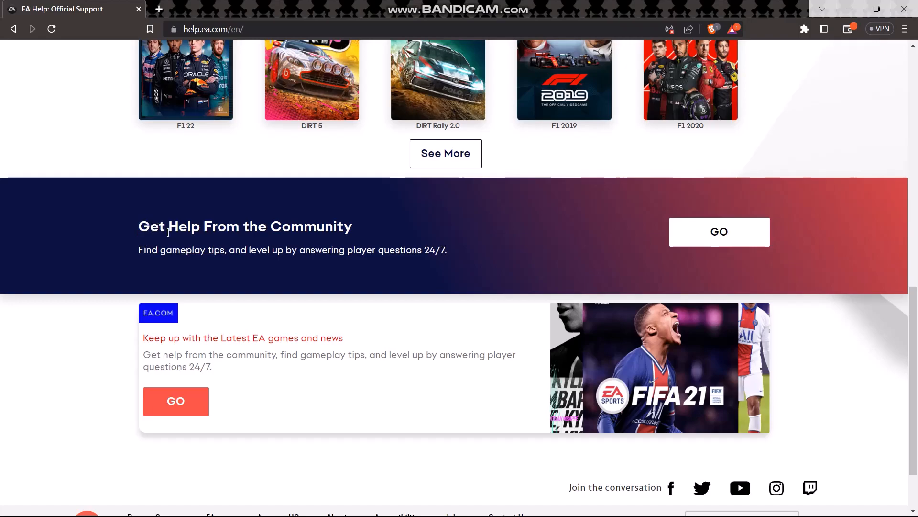
{"action": "mouse_move", "coordinate": [717, 247]}
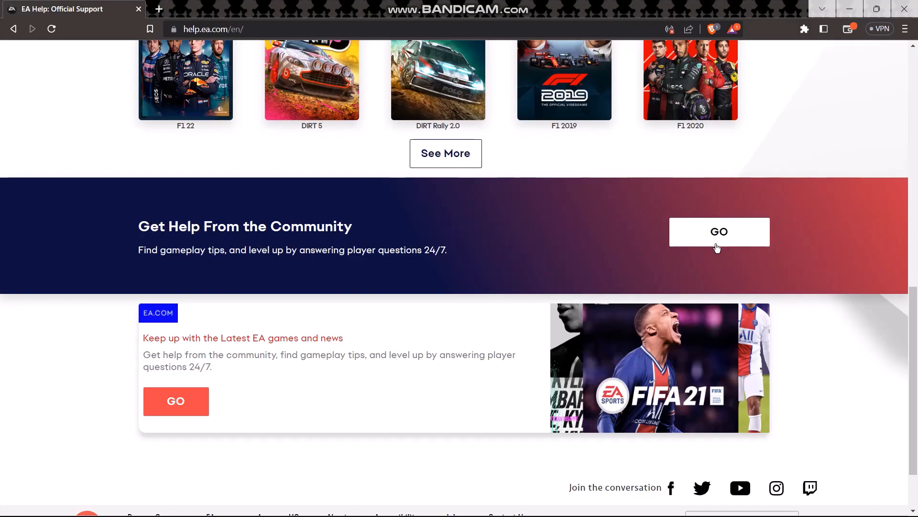
{"action": "left_click", "coordinate": [718, 232]}
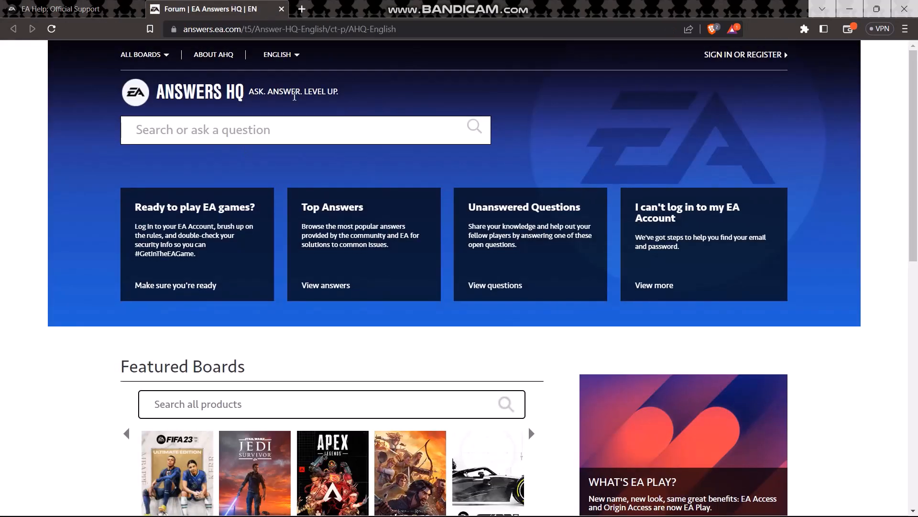
{"action": "mouse_move", "coordinate": [293, 293]}
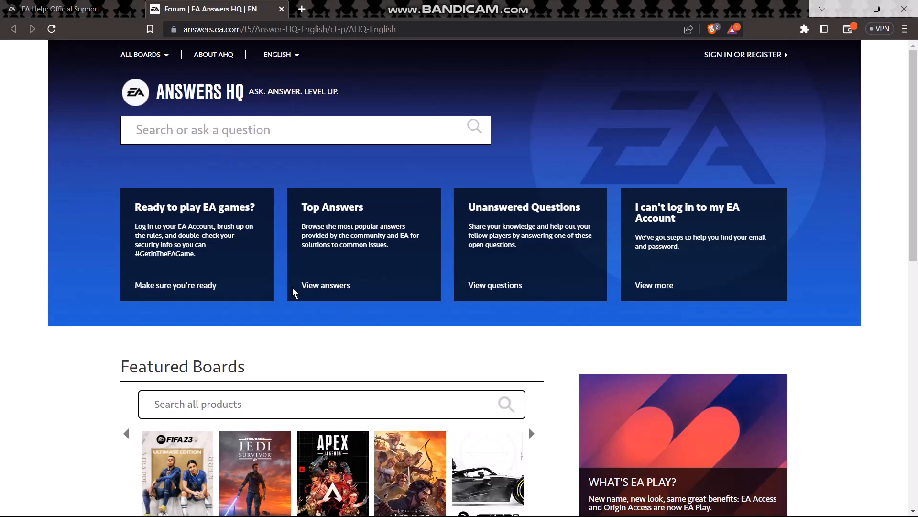
Enter 'delete account' in the Answers HQ search box
{"action": "type", "text": "d"}
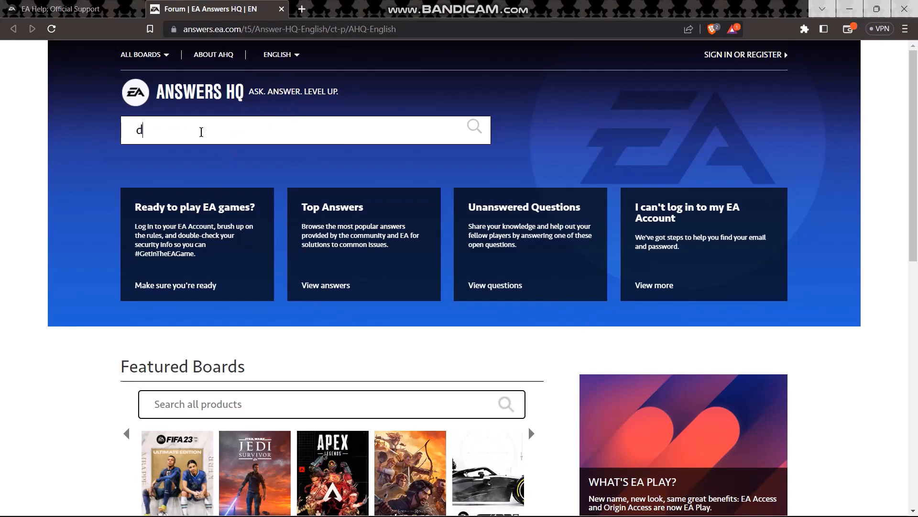
{"action": "type", "text": "elete acco"}
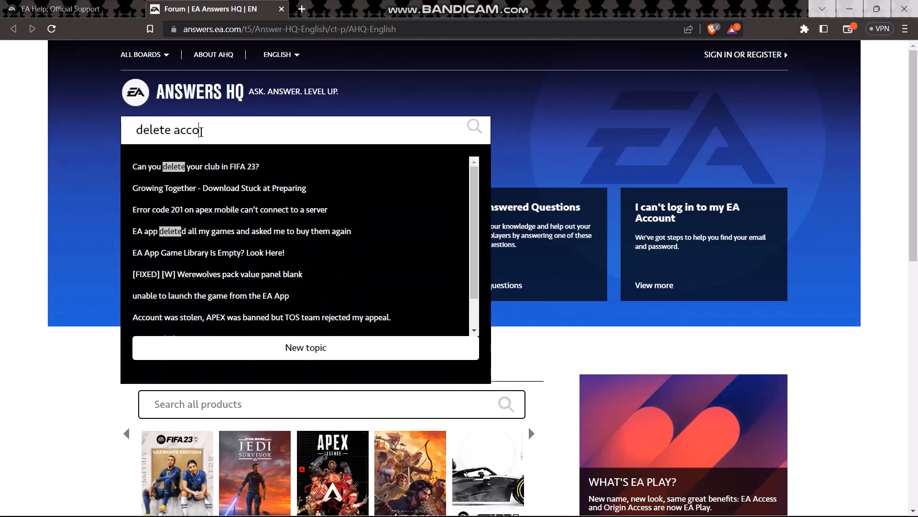
{"action": "type", "text": "unt"}
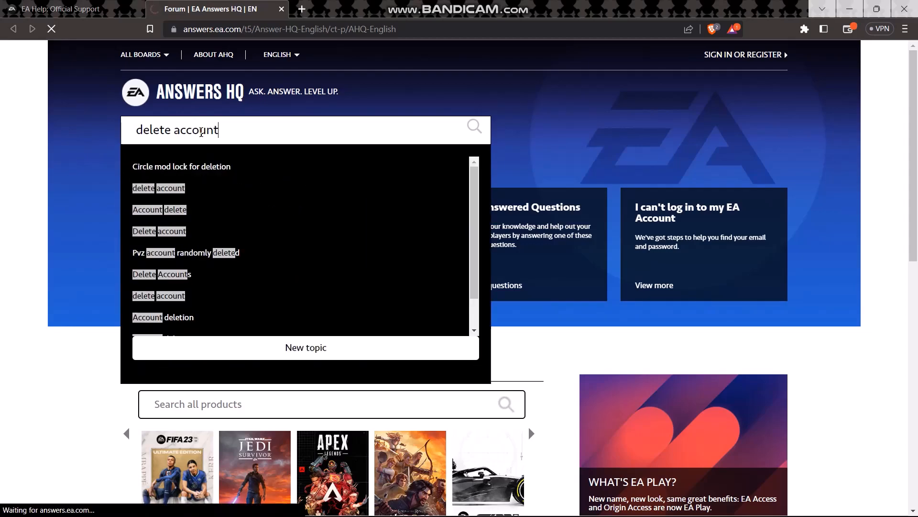
Run the 'delete account' search, browse about 5,000 results, and pick the Delete account thread
{"action": "left_click", "coordinate": [474, 125]}
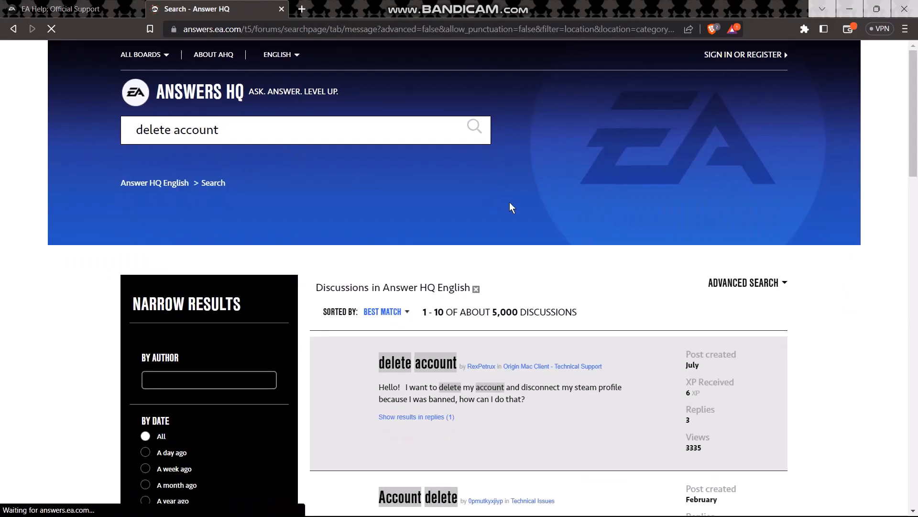
{"action": "scroll", "scroll_direction": "down", "scroll_amount": 3}
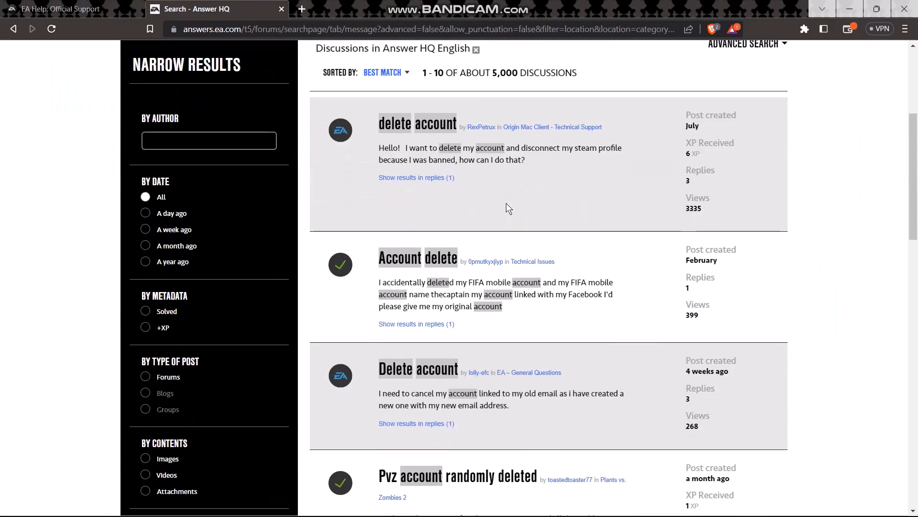
{"action": "scroll", "scroll_direction": "down", "scroll_amount": 3}
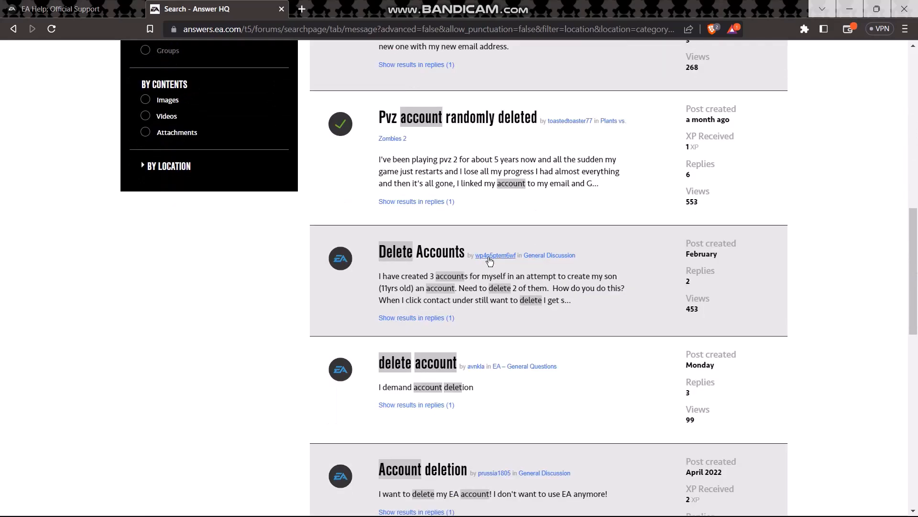
{"action": "scroll", "scroll_direction": "up", "scroll_amount": 3}
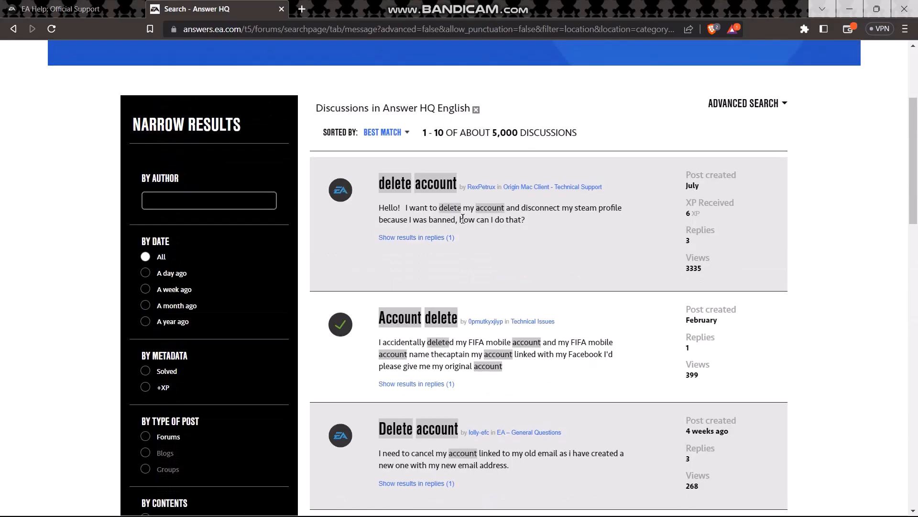
{"action": "scroll", "scroll_direction": "down", "scroll_amount": 3}
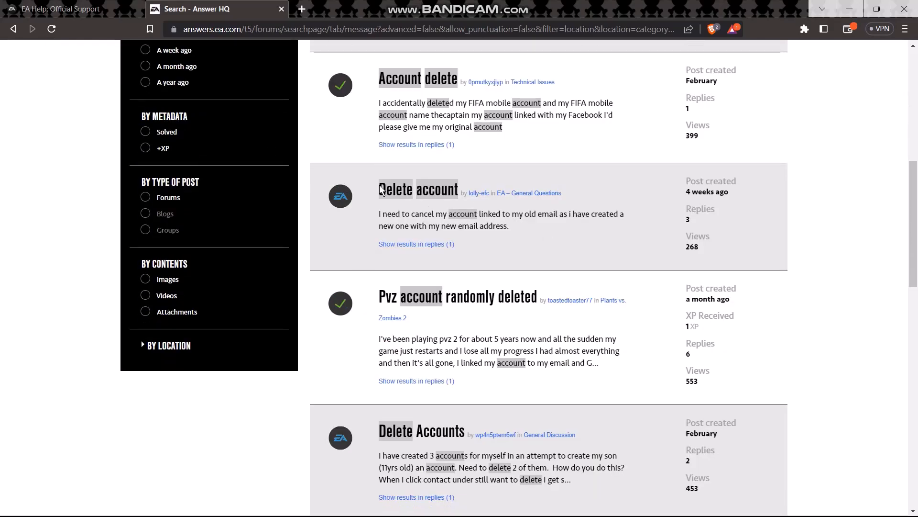
{"action": "left_click", "coordinate": [418, 189]}
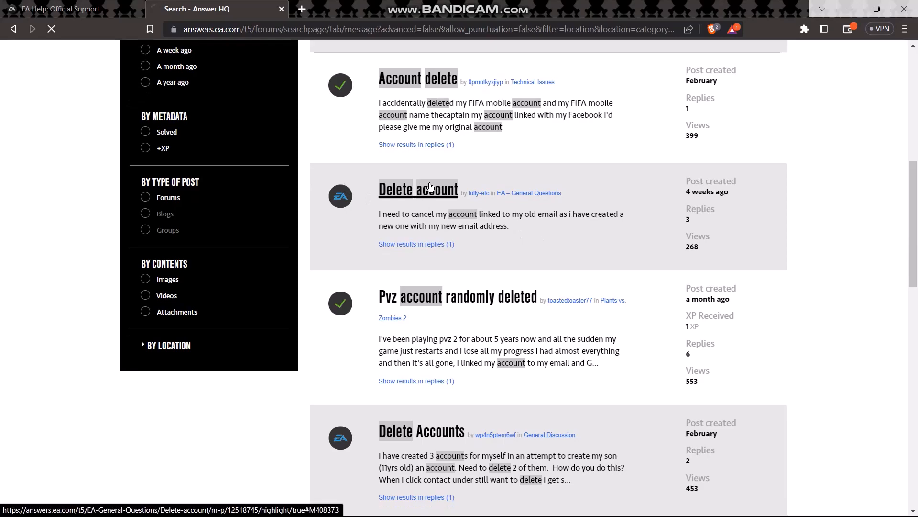
{"action": "left_click", "coordinate": [418, 189]}
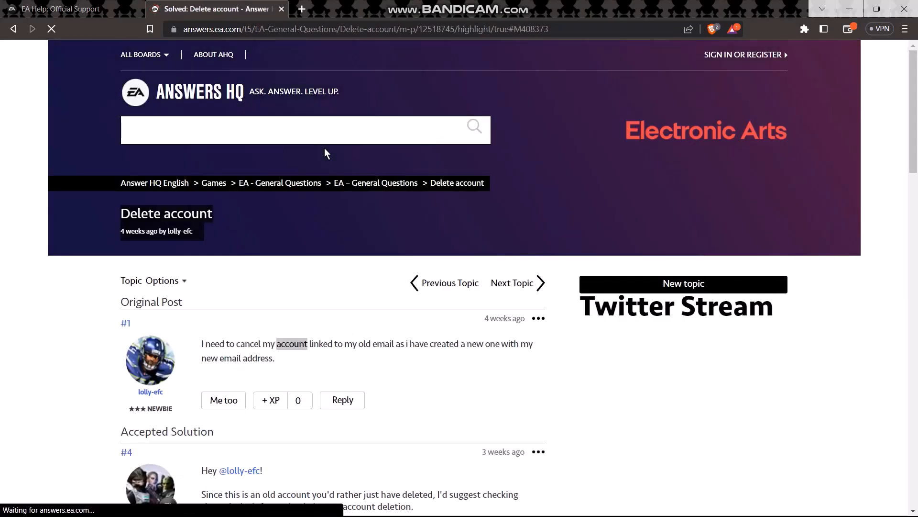
{"action": "scroll", "scroll_direction": "down", "scroll_amount": 3}
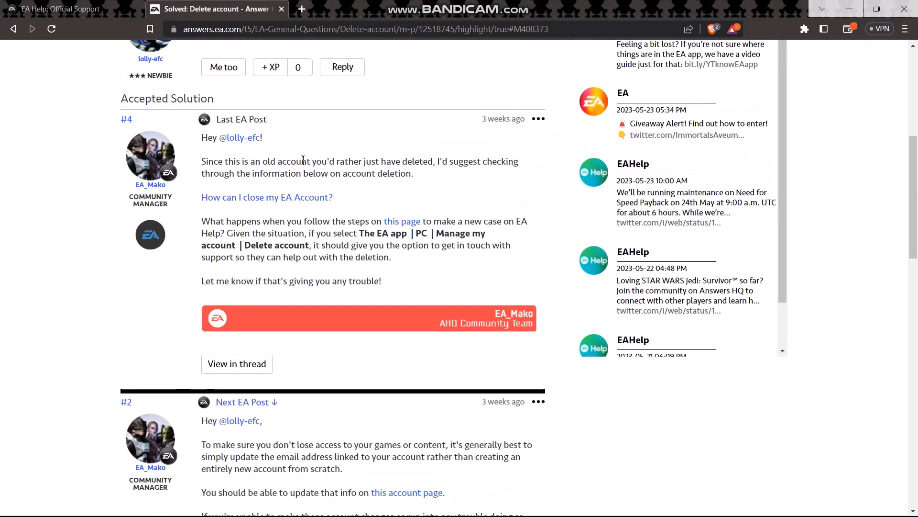
{"action": "mouse_move", "coordinate": [193, 225]}
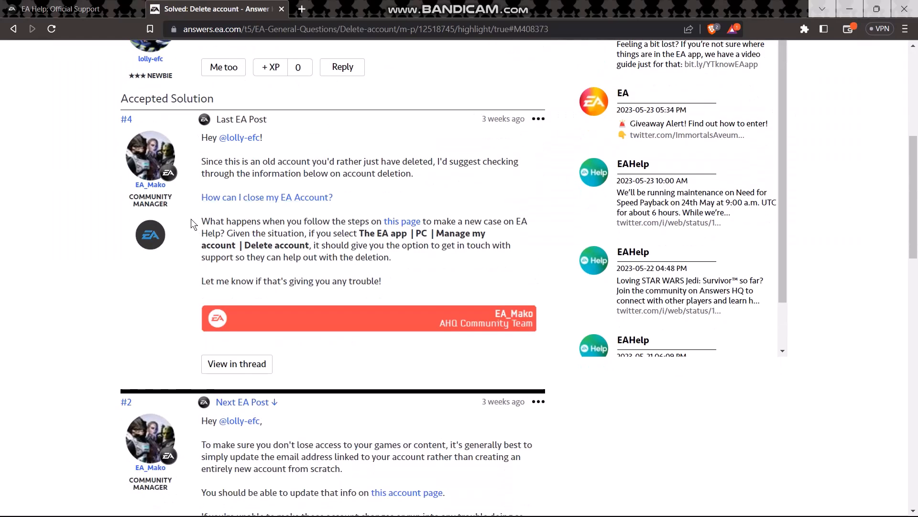
{"action": "mouse_move", "coordinate": [163, 234]}
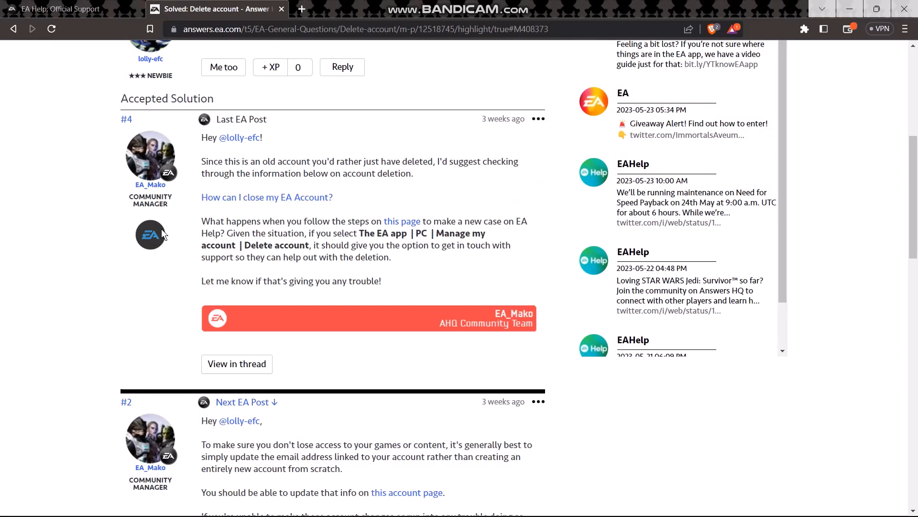
{"action": "scroll", "scroll_direction": "down", "scroll_amount": 3}
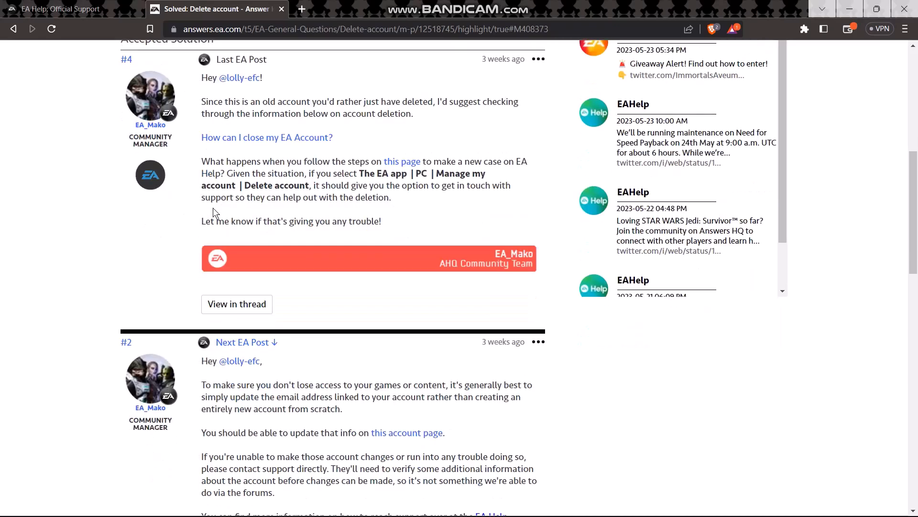
{"action": "mouse_move", "coordinate": [291, 163]}
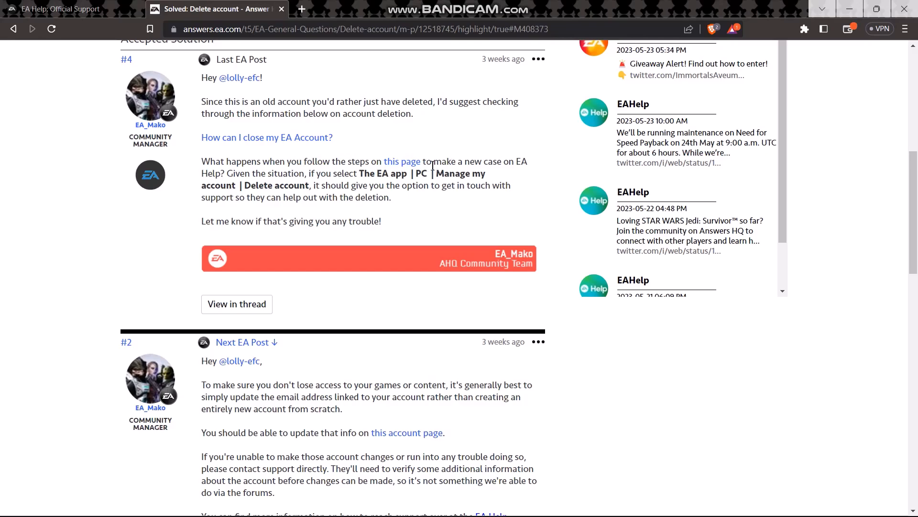
{"action": "mouse_move", "coordinate": [216, 173]}
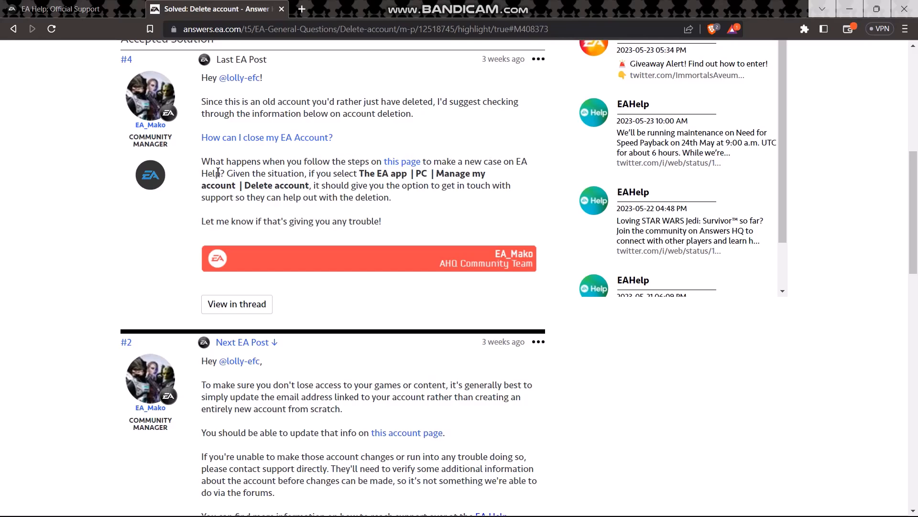
{"action": "mouse_move", "coordinate": [302, 177]}
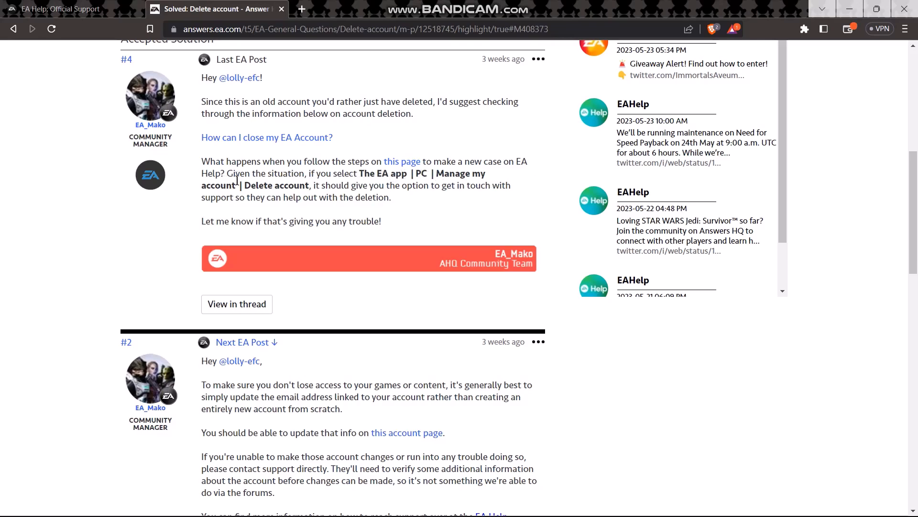
{"action": "mouse_move", "coordinate": [361, 191]}
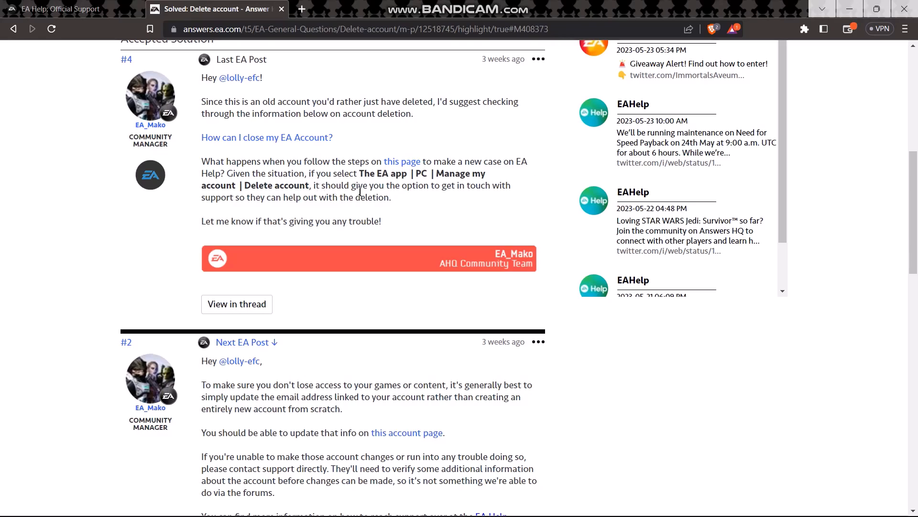
{"action": "mouse_move", "coordinate": [277, 209]}
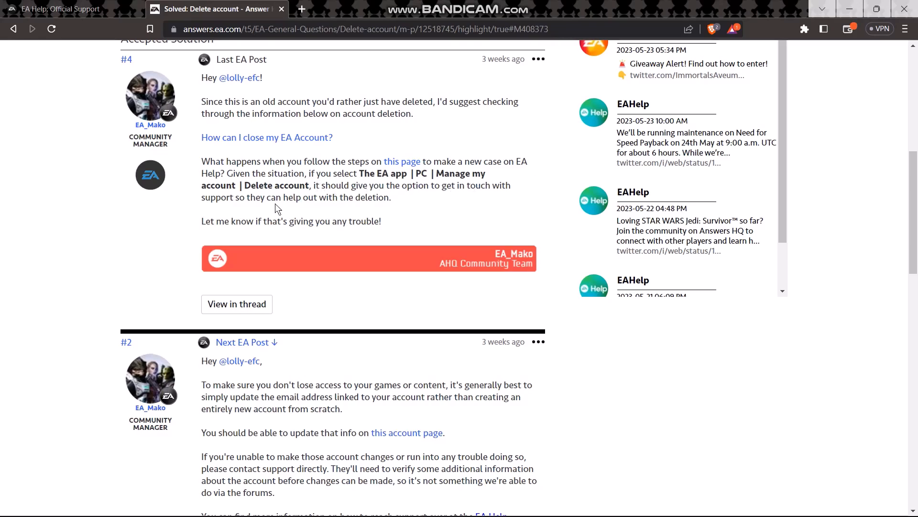
{"action": "mouse_move", "coordinate": [381, 211]}
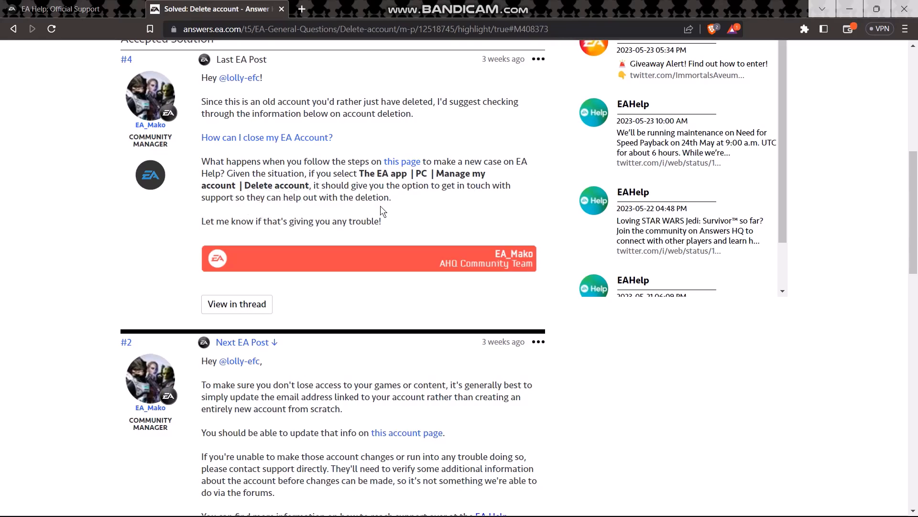
{"action": "scroll", "scroll_direction": "up", "scroll_amount": 3}
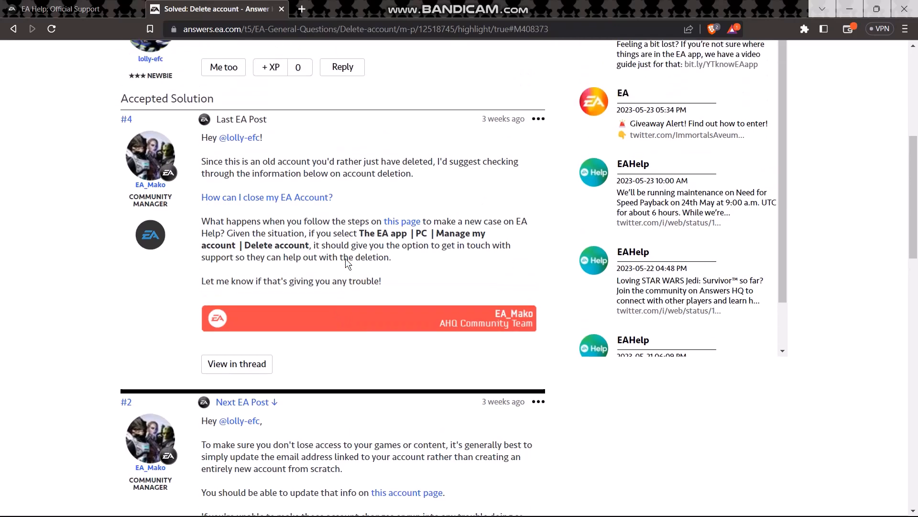
{"action": "scroll", "scroll_direction": "up", "scroll_amount": 3}
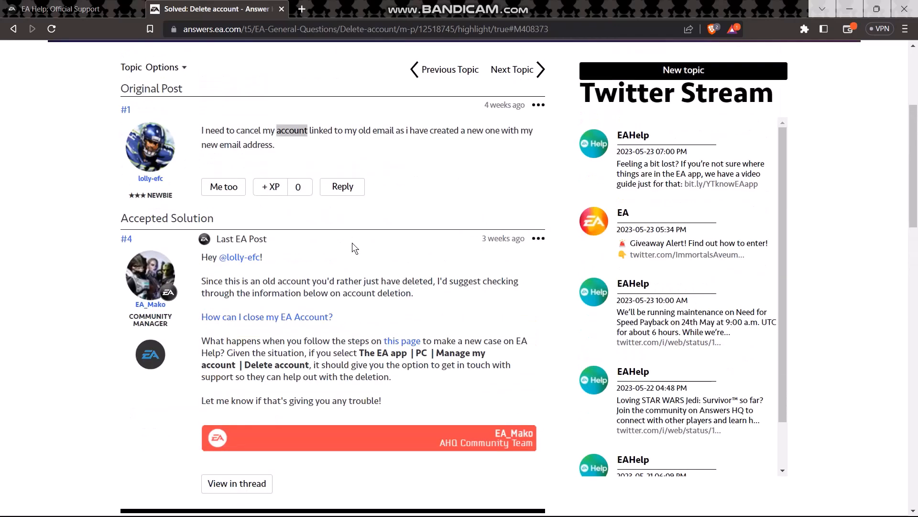
{"action": "scroll", "scroll_direction": "down", "scroll_amount": 3}
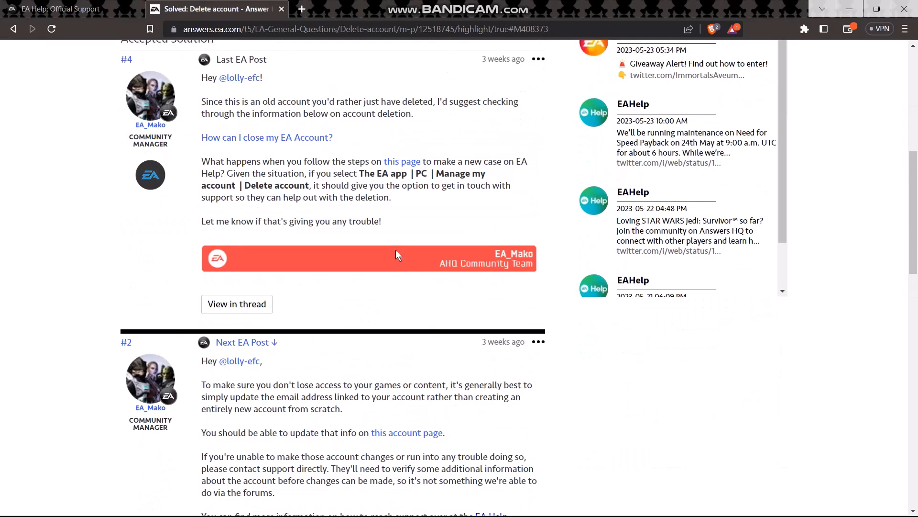
{"action": "scroll", "scroll_direction": "up", "scroll_amount": 3}
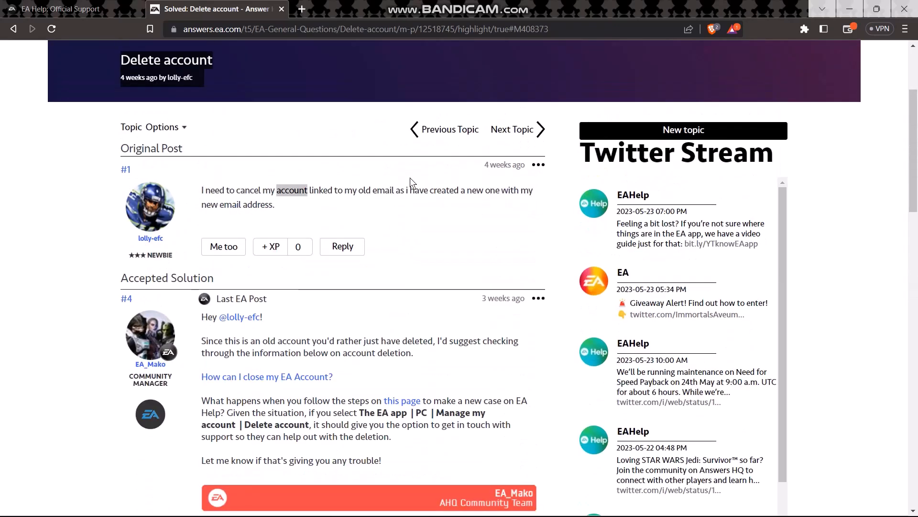
{"action": "mouse_move", "coordinate": [446, 178]}
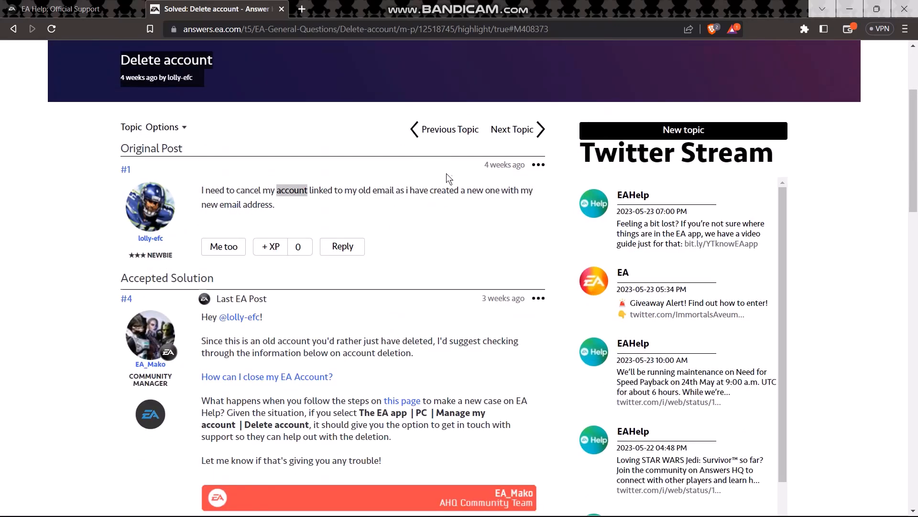
{"action": "mouse_move", "coordinate": [442, 177]}
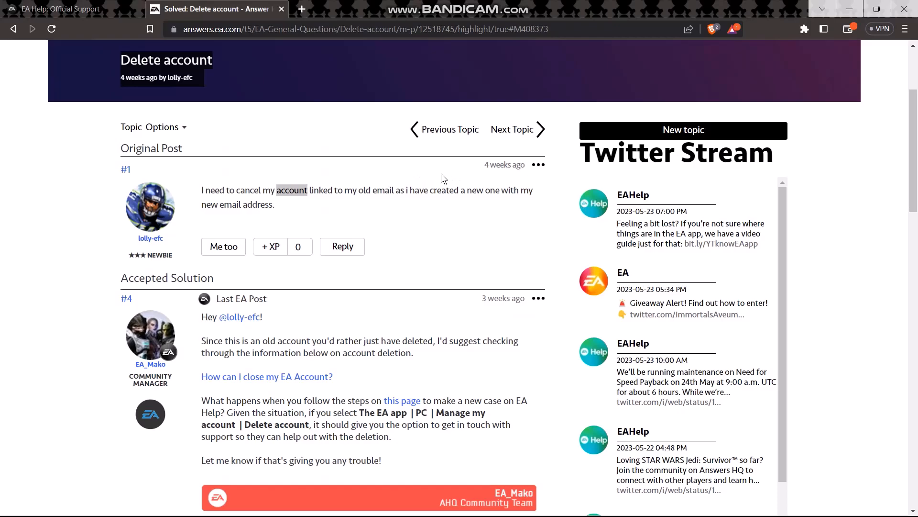
{"action": "scroll", "scroll_direction": "down", "scroll_amount": 3}
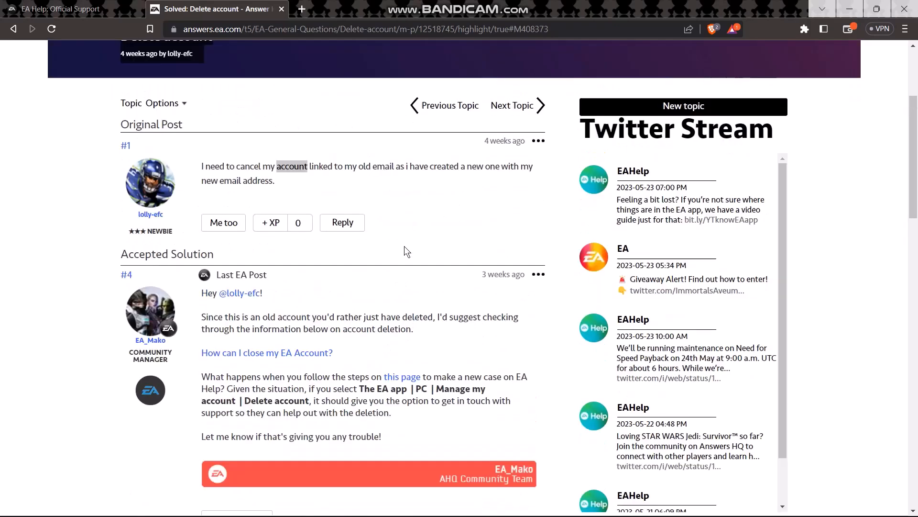
{"action": "scroll", "scroll_direction": "up", "scroll_amount": 3}
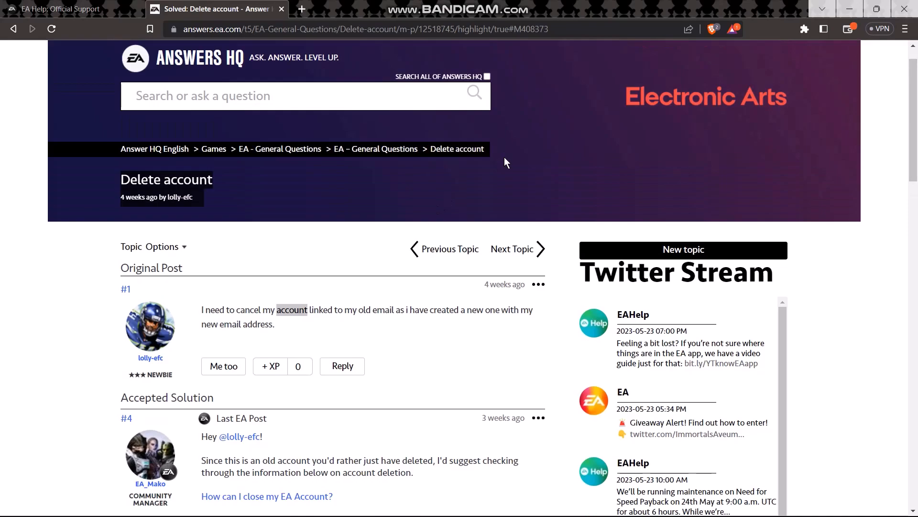